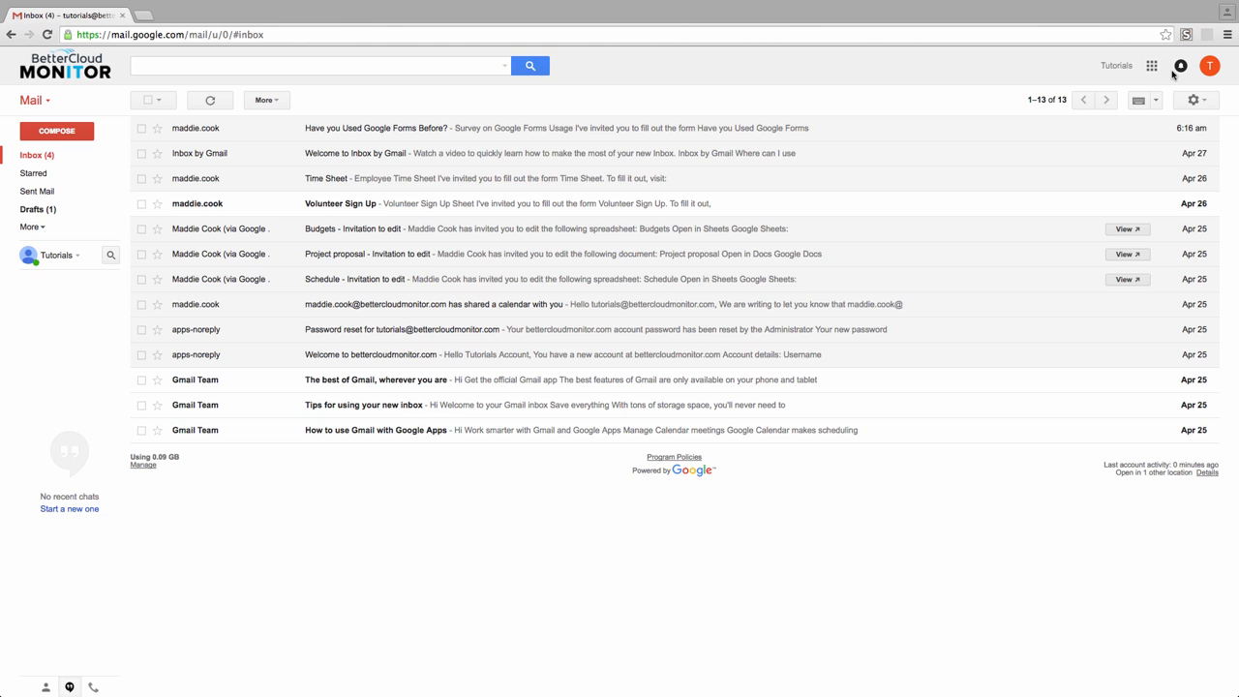
Step: Reach the General settings page and scroll to the Signature section
click(1150, 66)
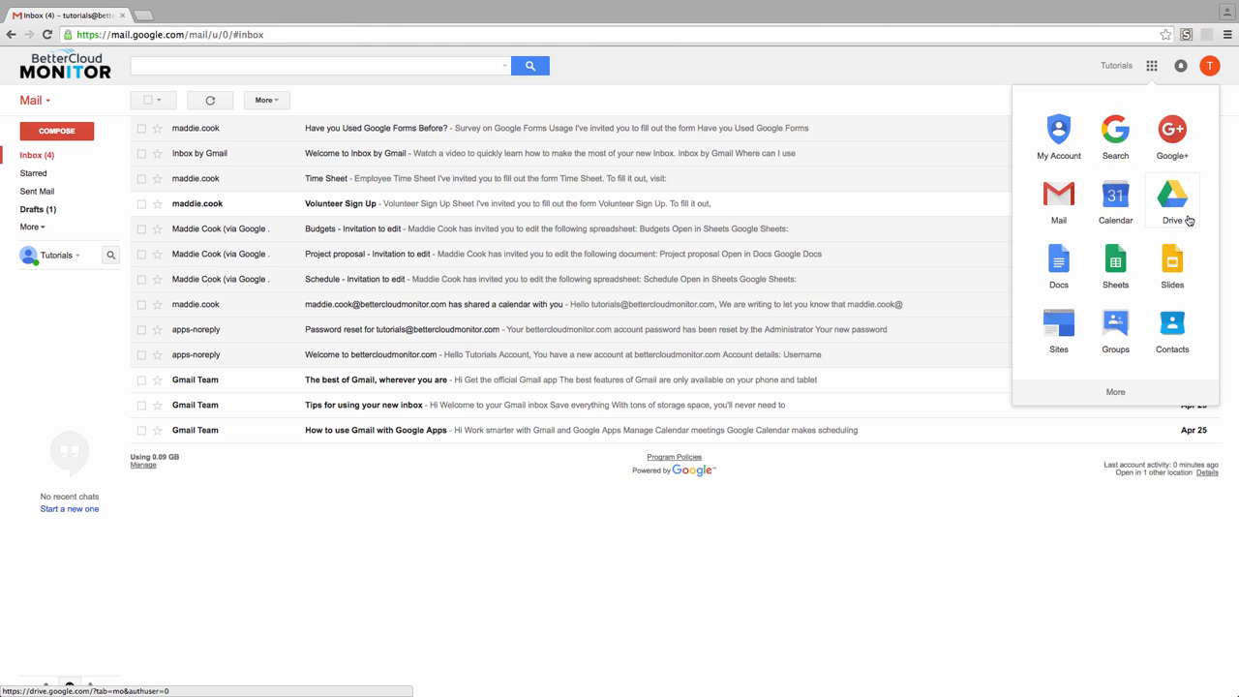
mouse_move(1152, 184)
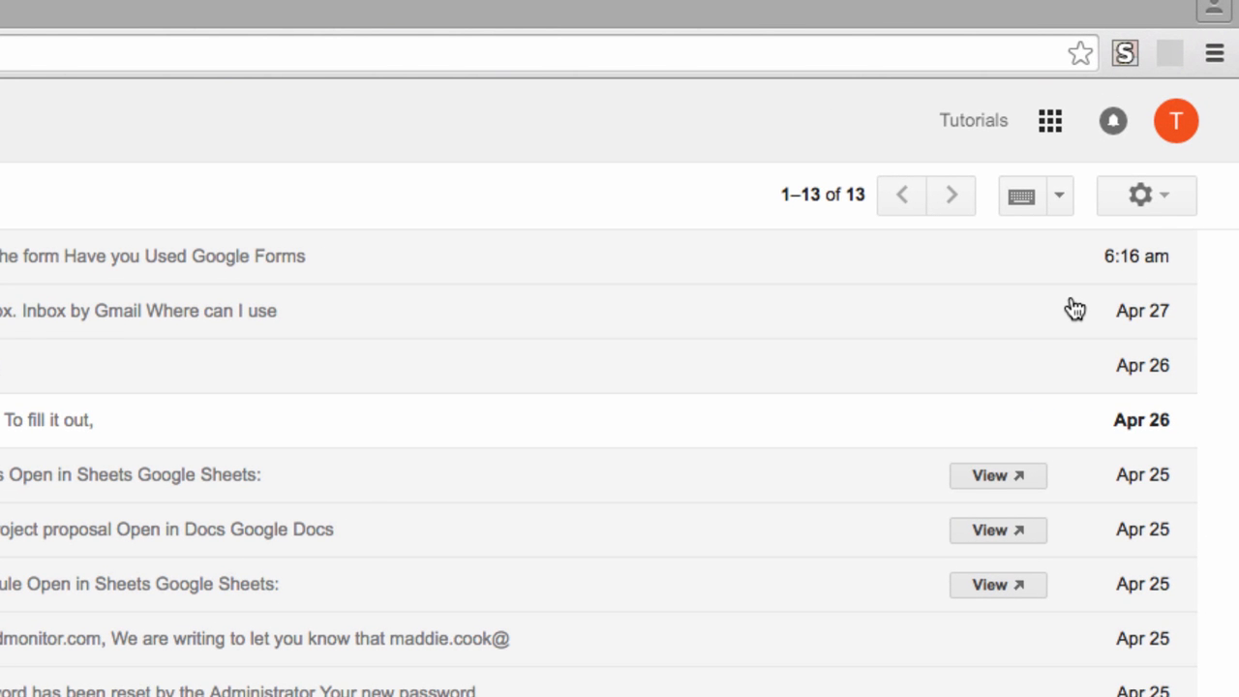
mouse_move(1162, 197)
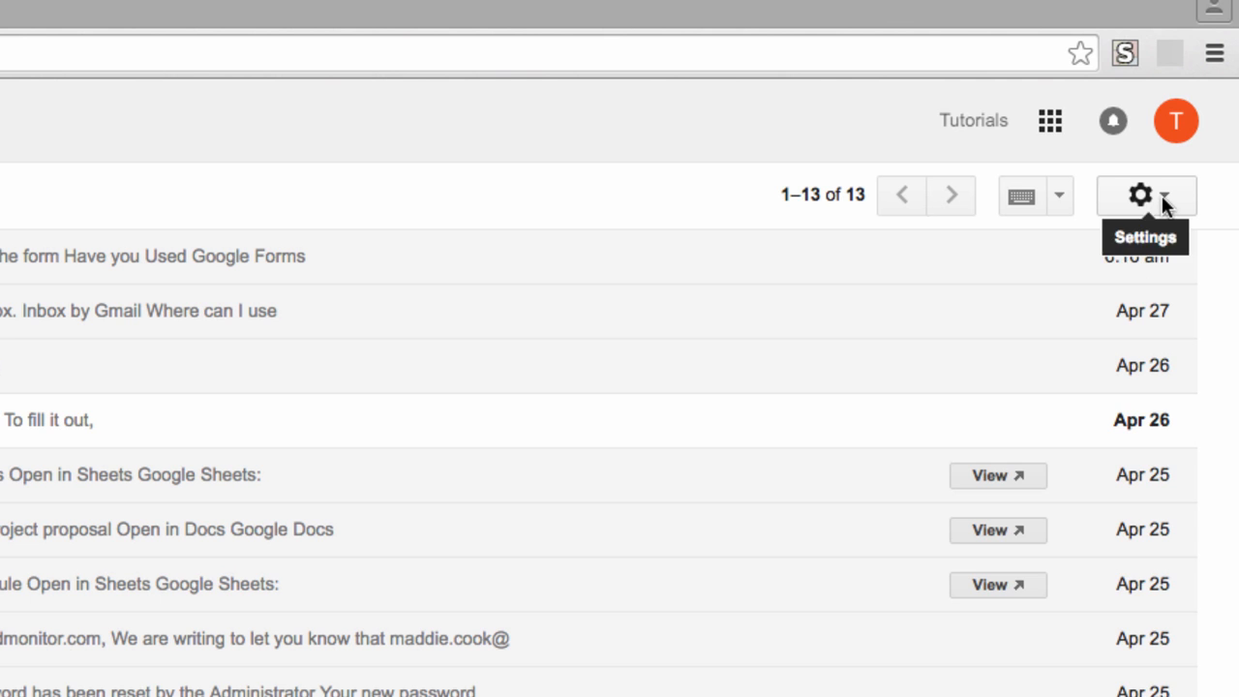
click(1141, 194)
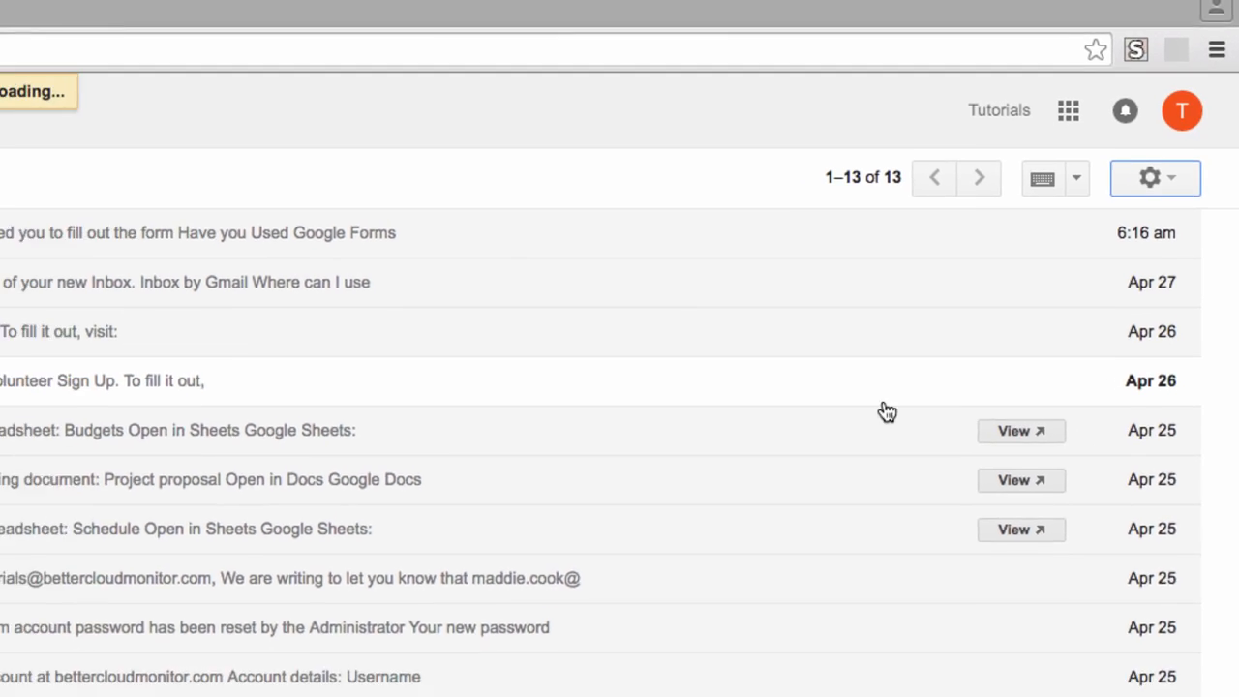
click(1150, 178)
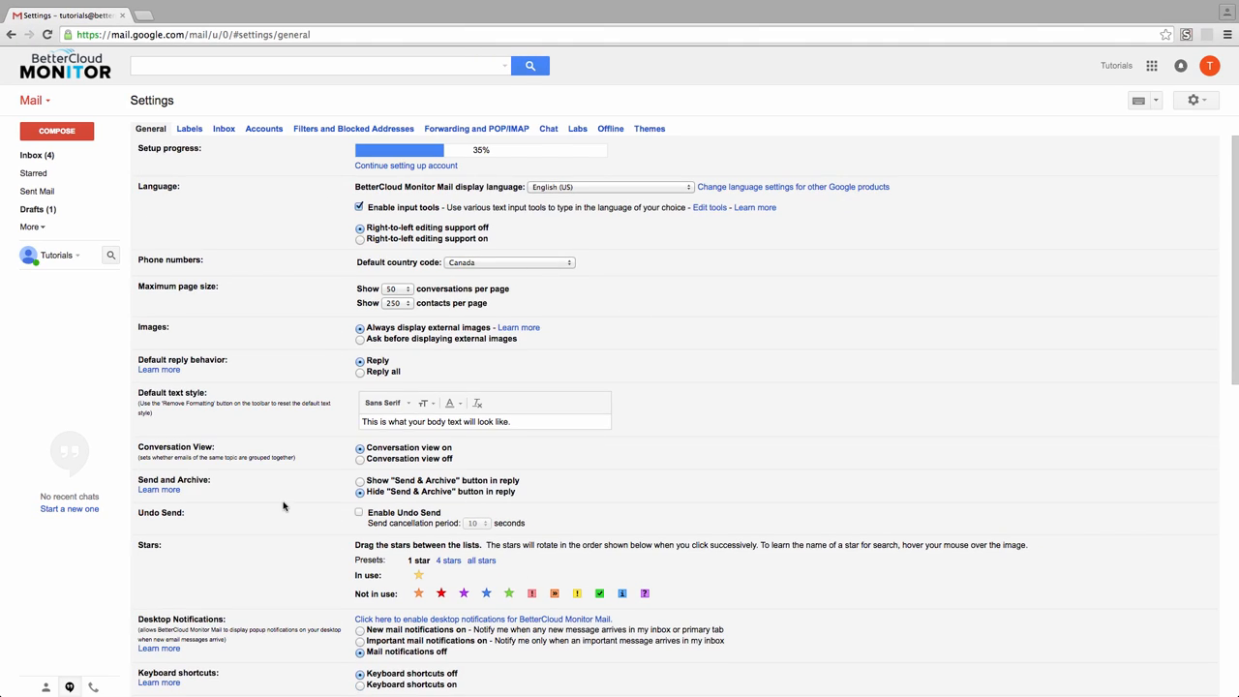
scroll(down, 3)
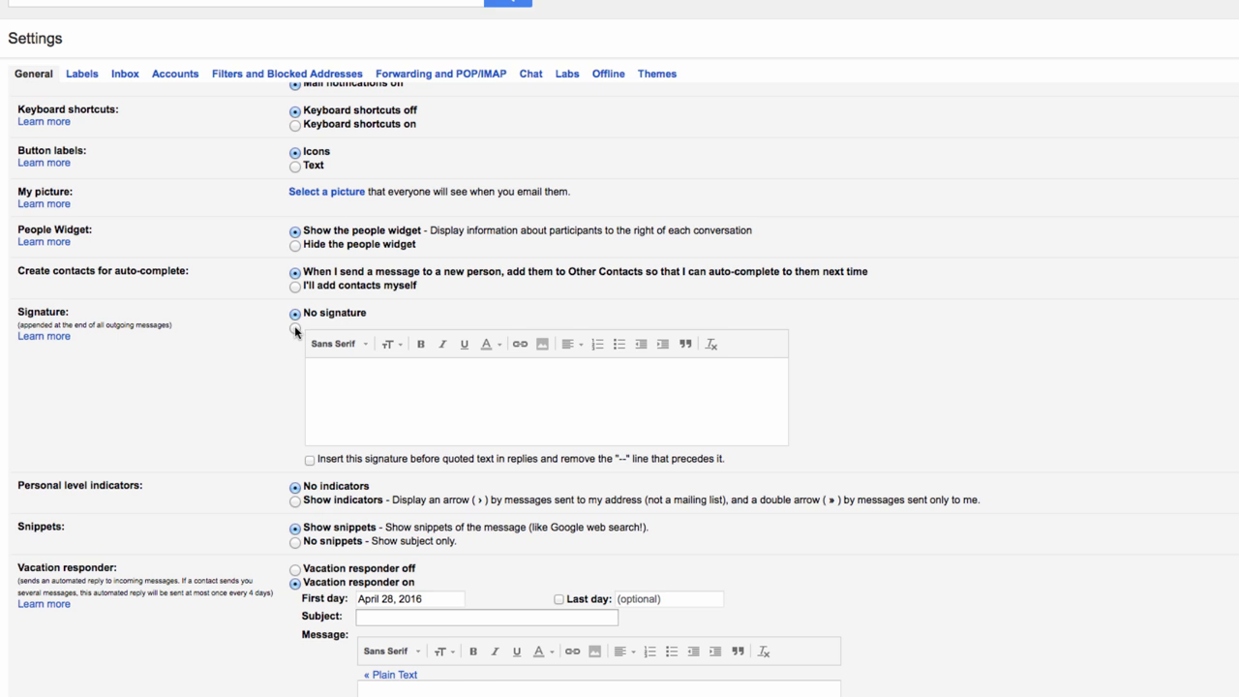
Step: Choose the BetterCloud.jpg logo from My Drive in the Add an image dialog
click(543, 345)
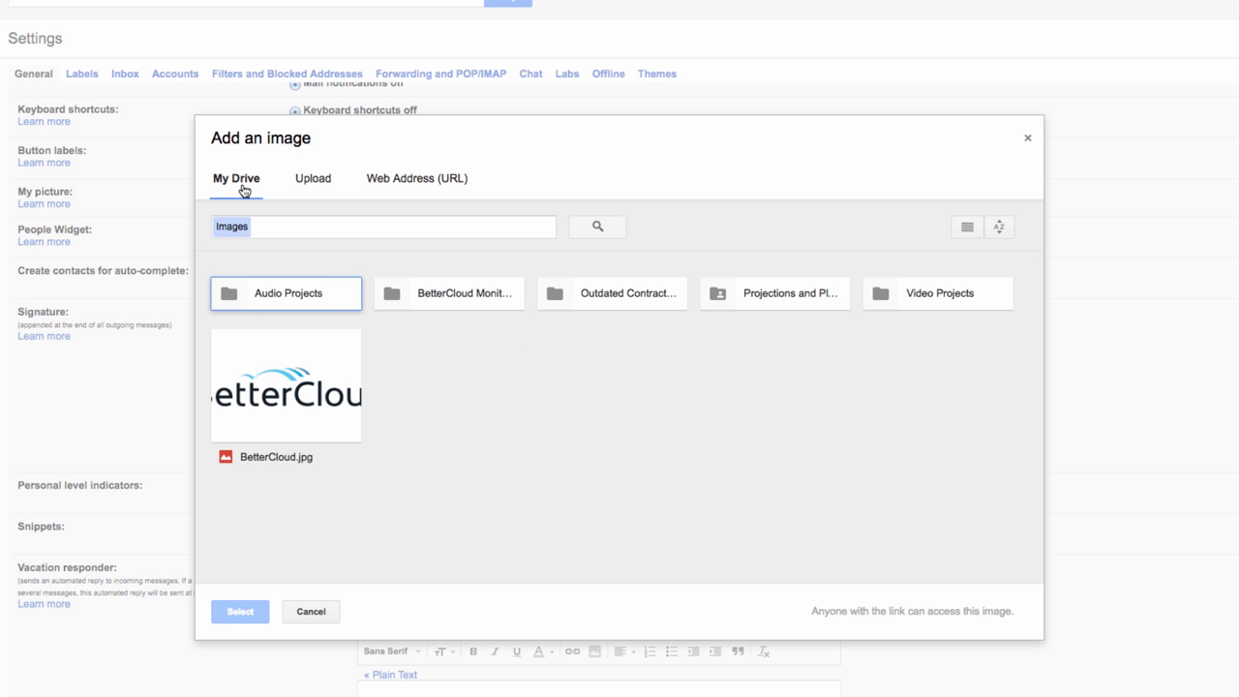
mouse_move(283, 174)
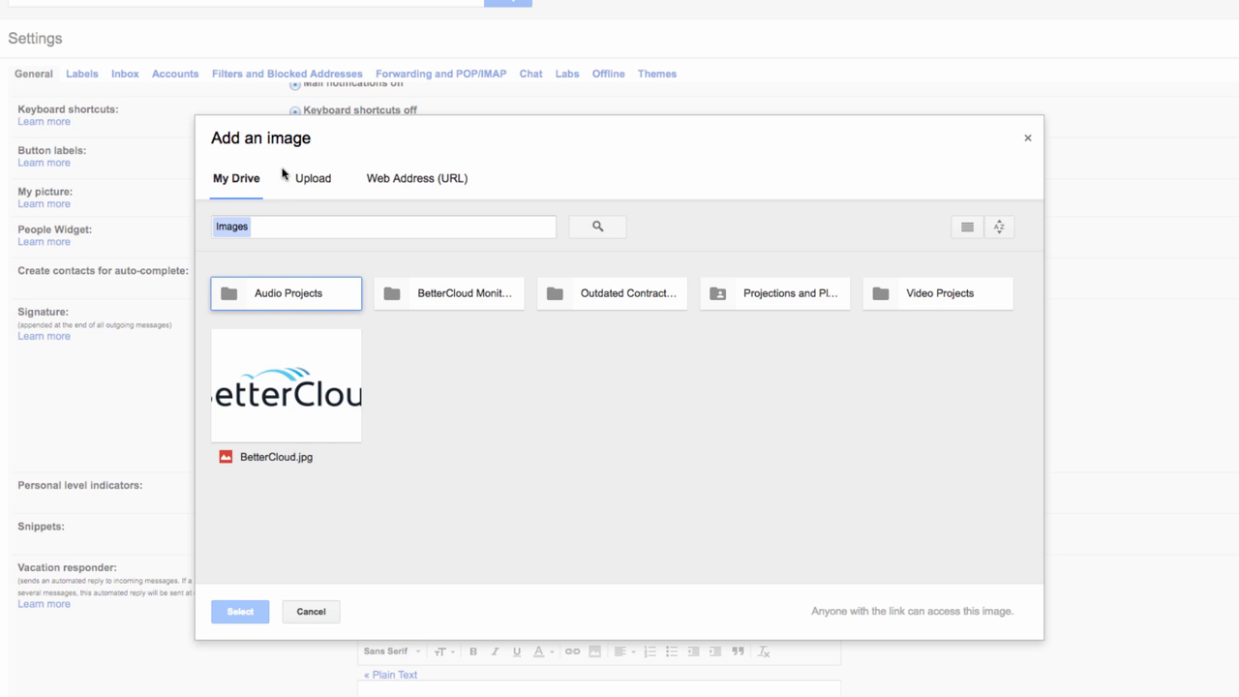
mouse_move(248, 182)
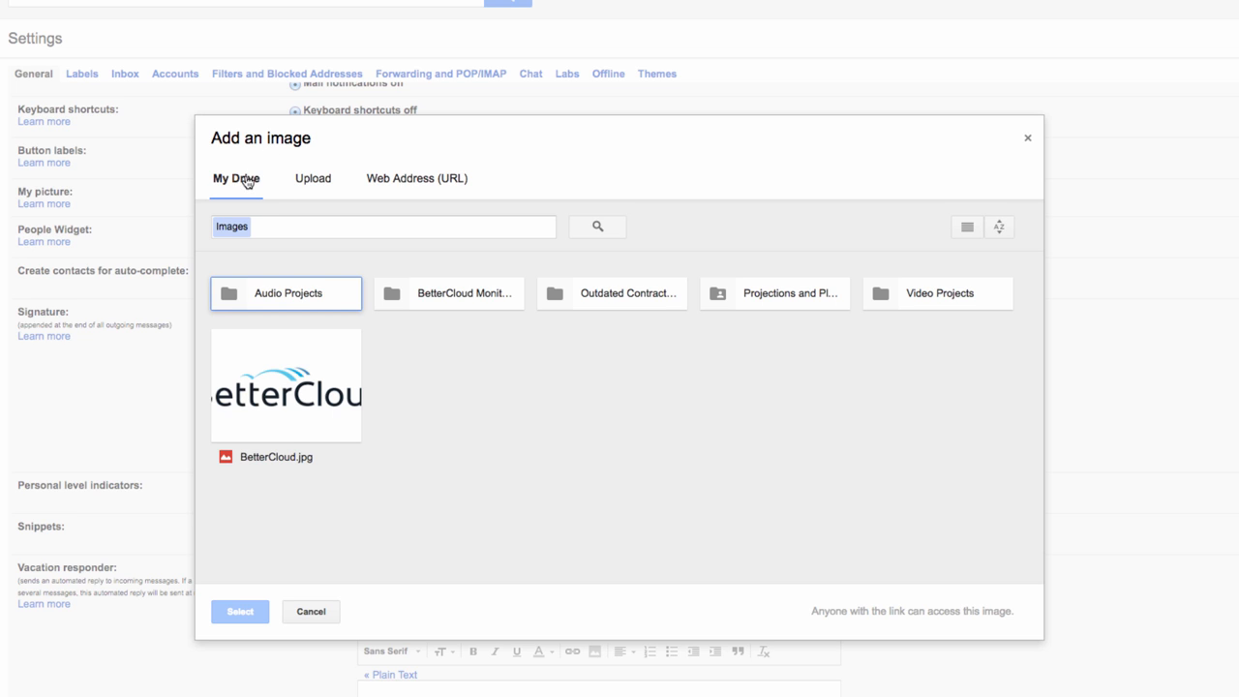
mouse_move(248, 192)
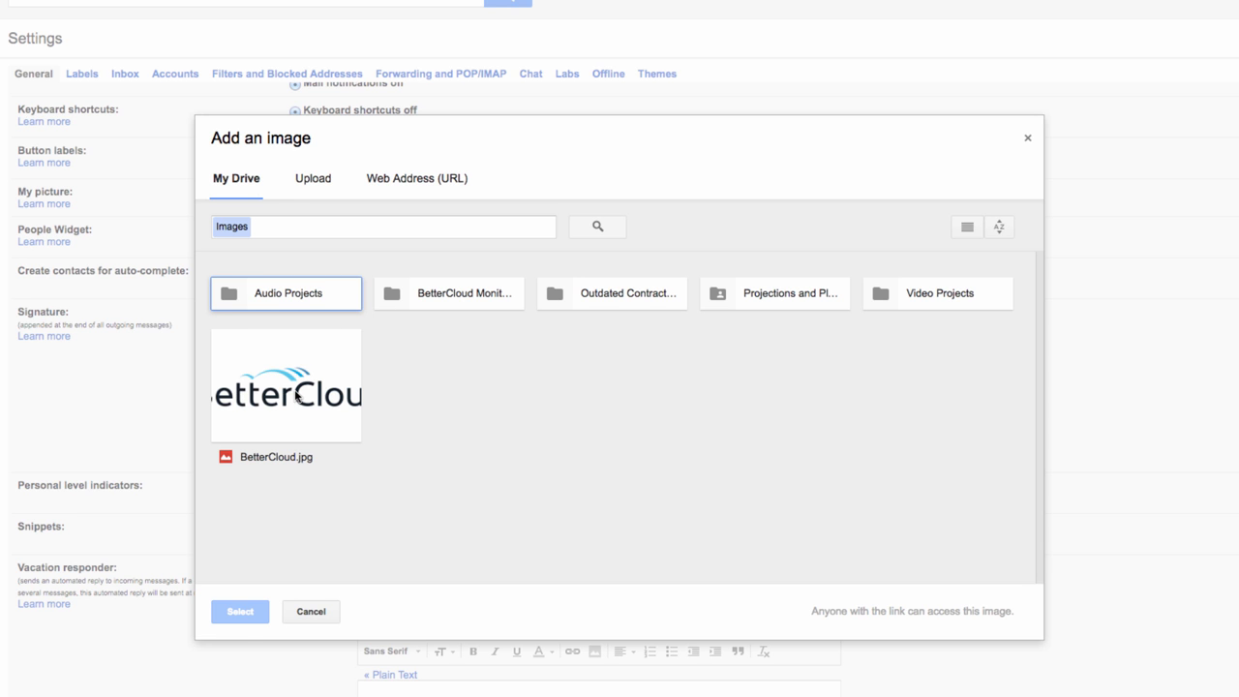
click(240, 612)
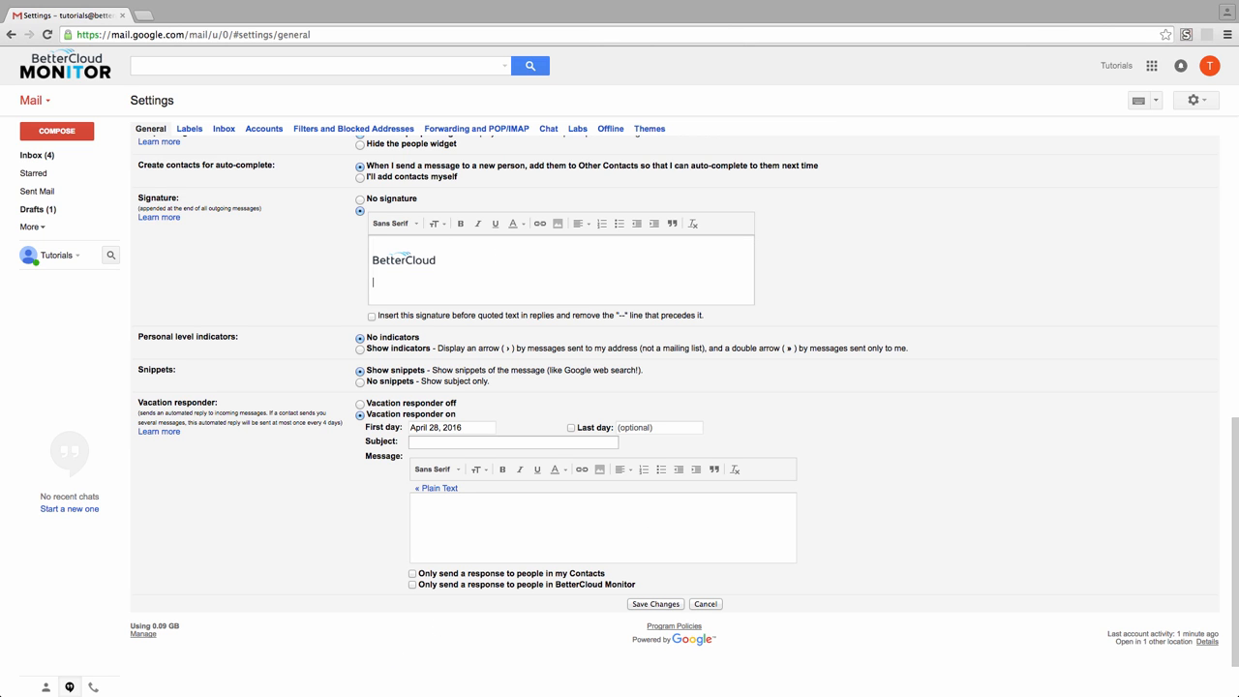
Step: Add the tagline 'From your tutorials team at BetterCloud Monitor' in italics and save the signature
text(From your)
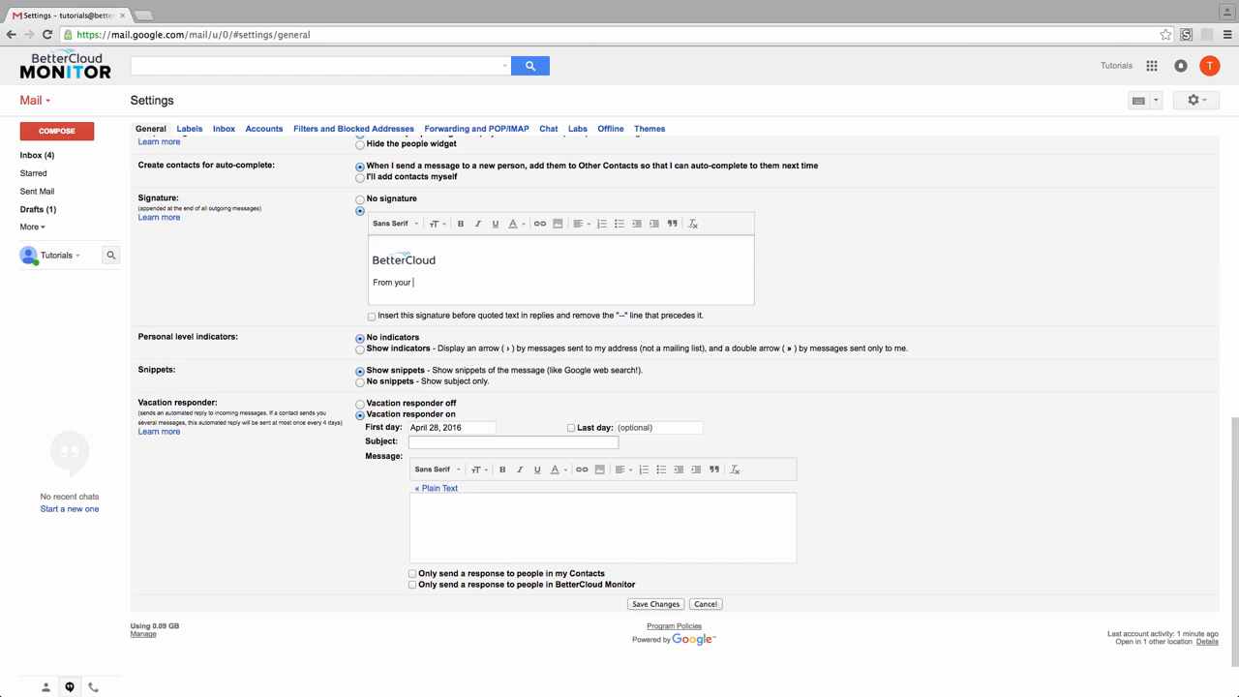
text(tutorials team at BetterCloud Monitor)
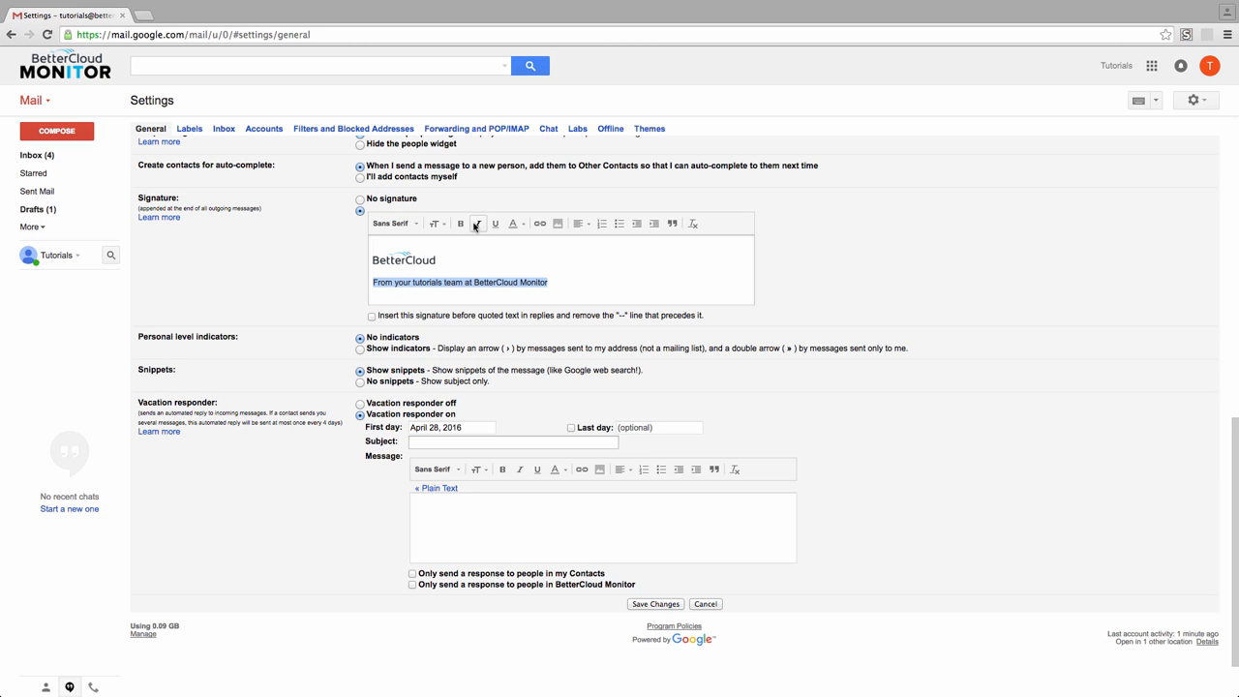
click(476, 225)
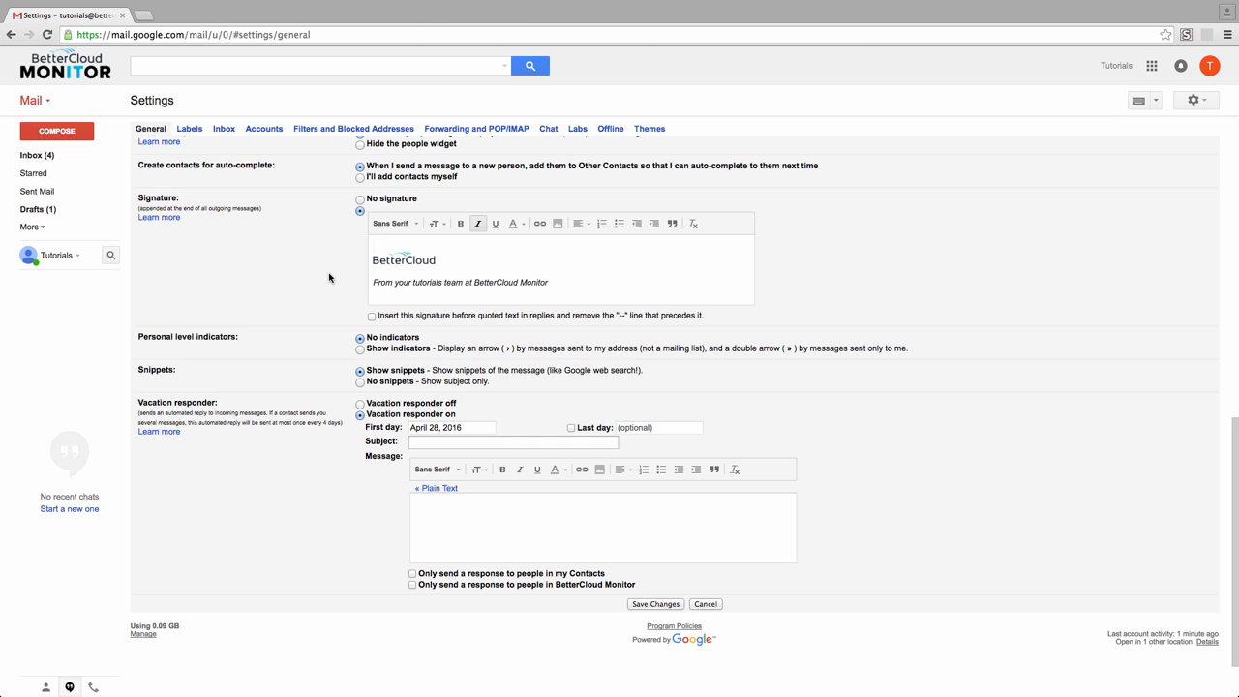
mouse_move(330, 302)
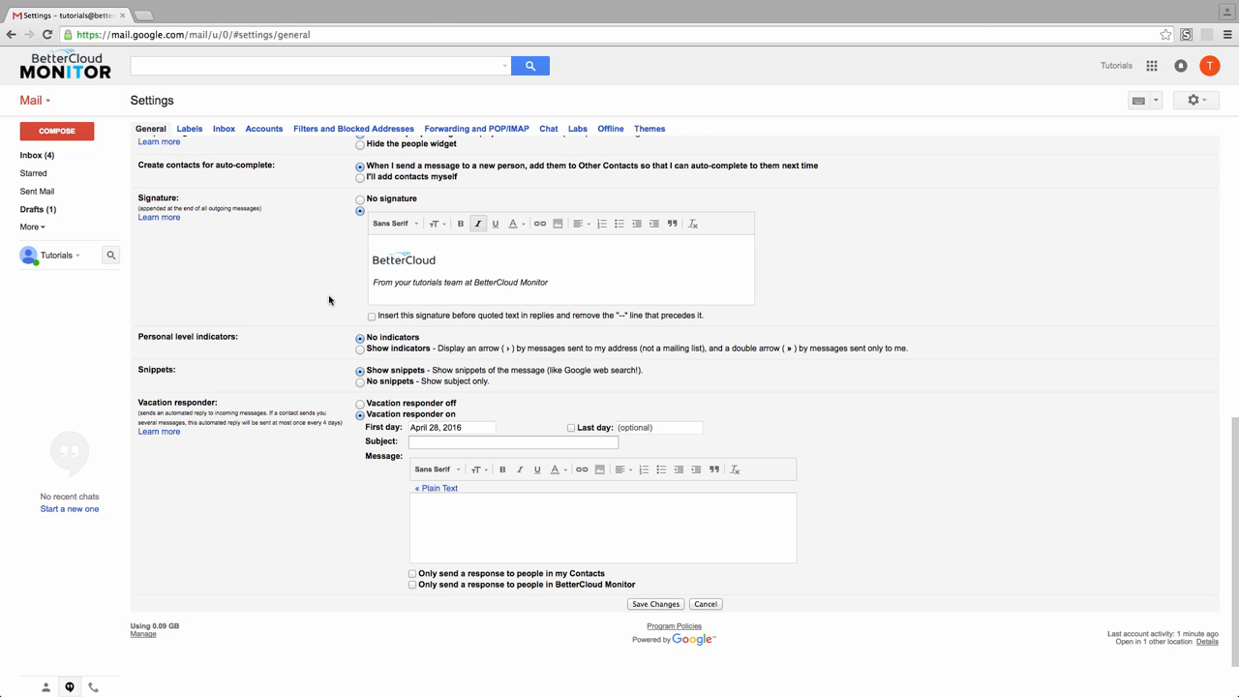
click(654, 604)
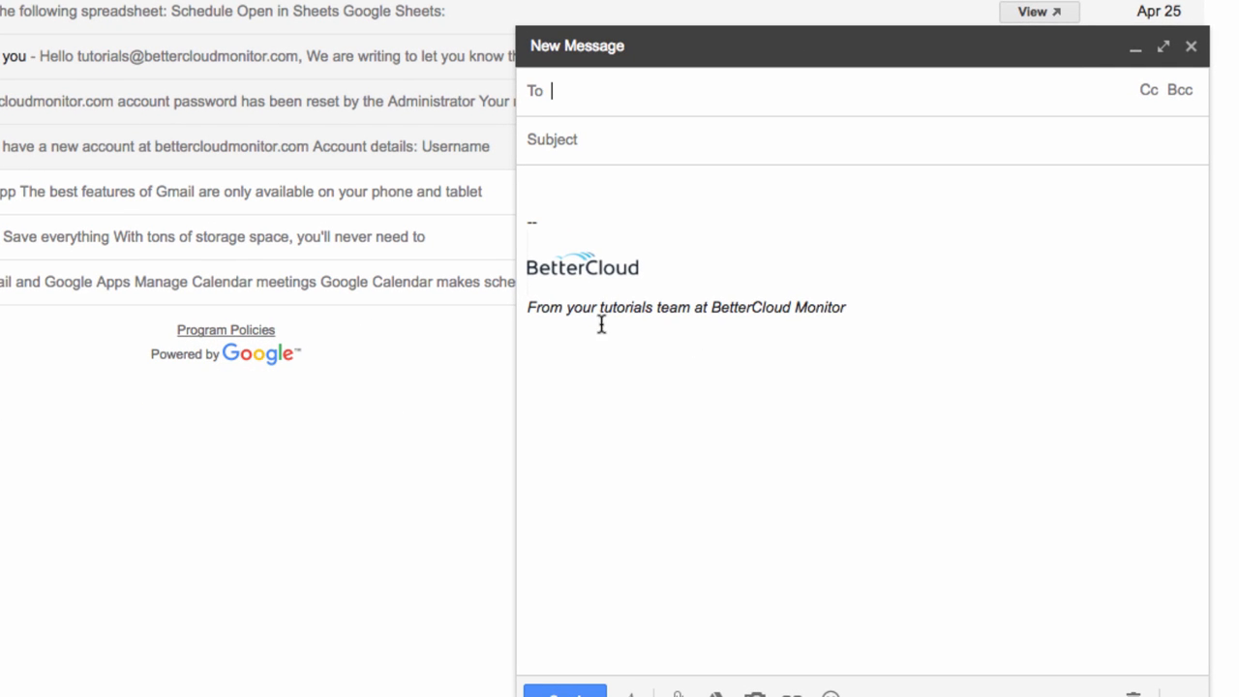
mouse_move(652, 437)
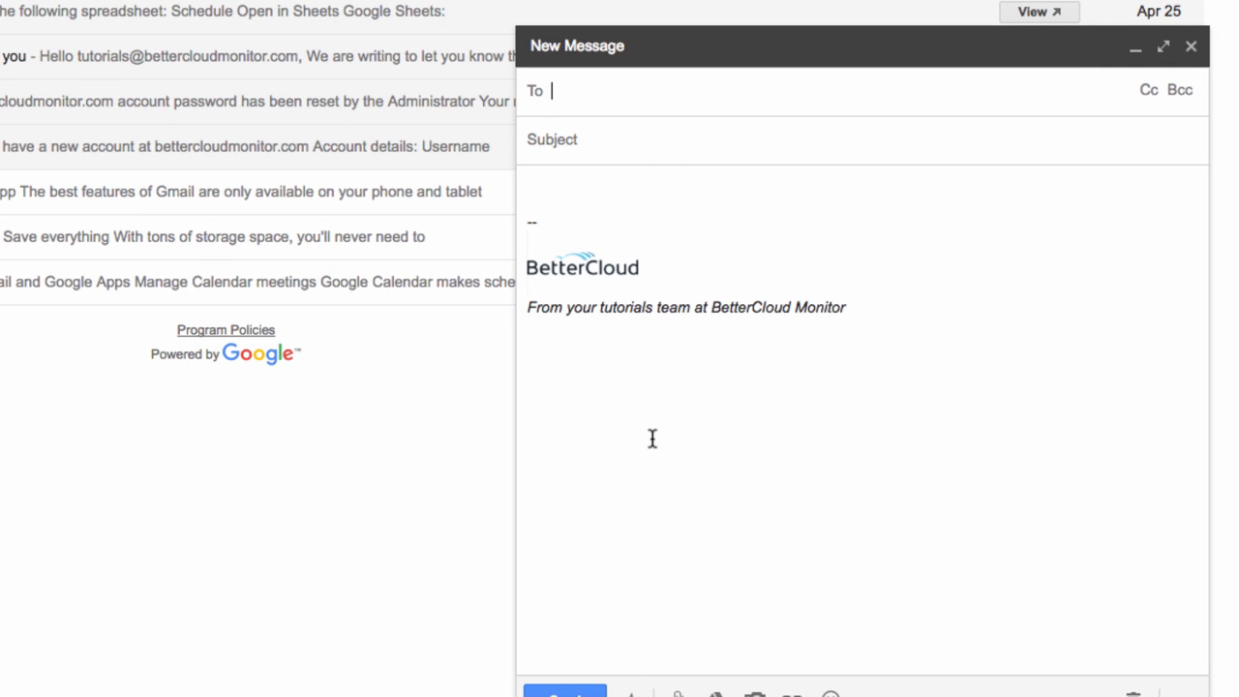